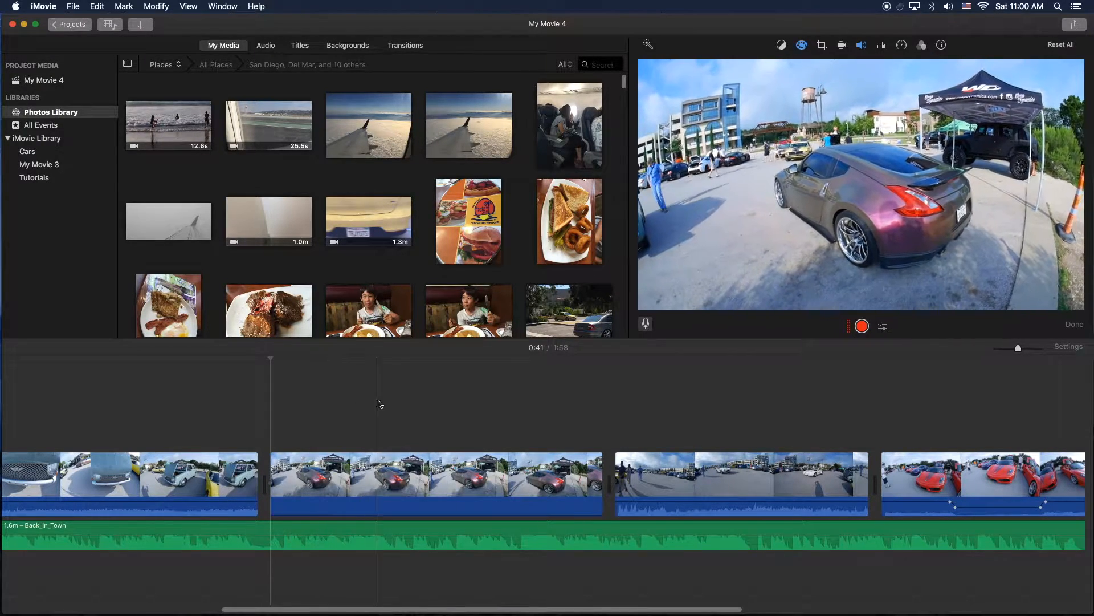
Select the purple sports-car clip, second in the My Movie 4 timeline.
left_click(522, 408)
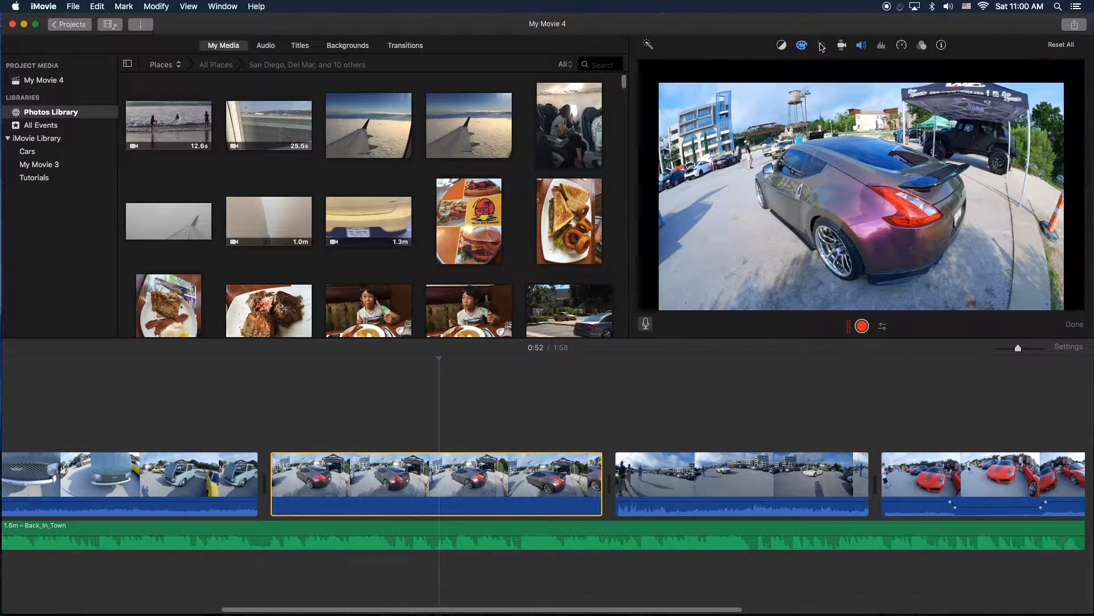
Apply Crop to Fill to the sports-car clip and drag the crop frame around the car.
left_click(822, 45)
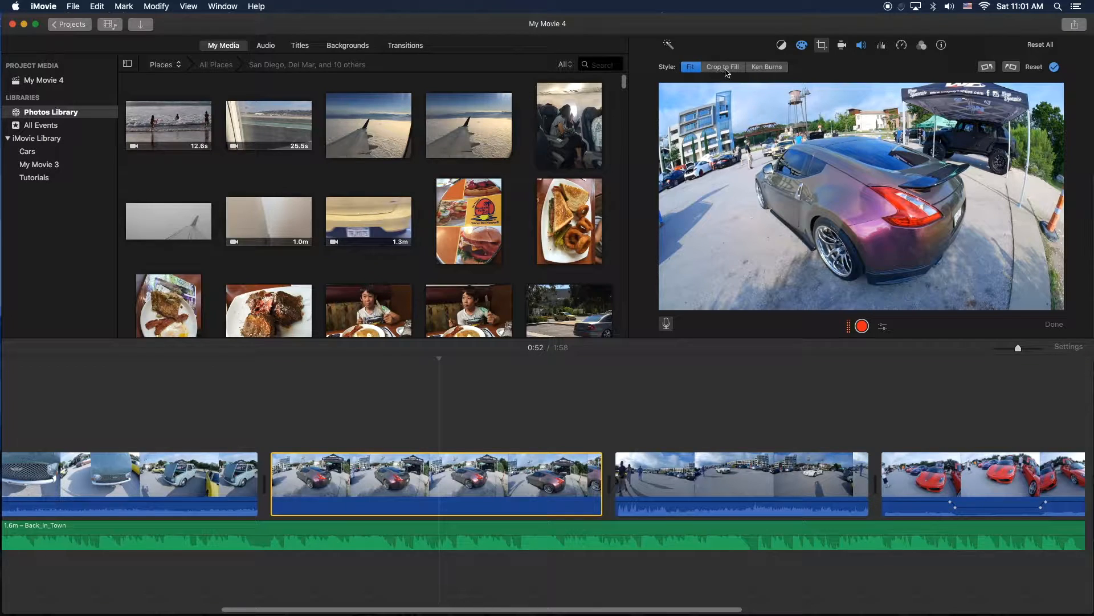
left_click(723, 67)
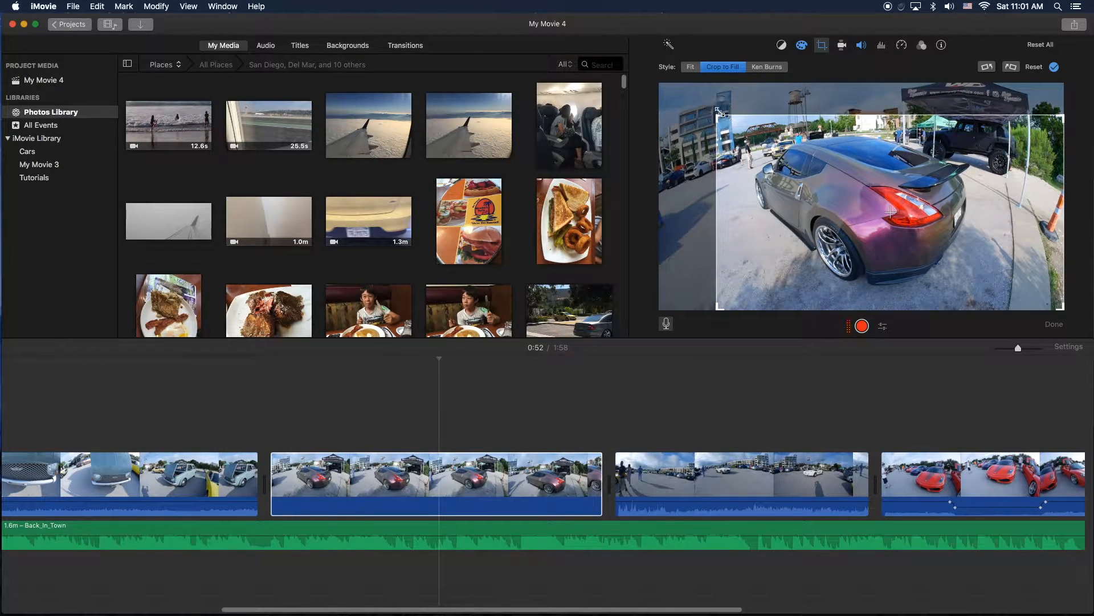
left_click_drag(716, 111, 862, 214)
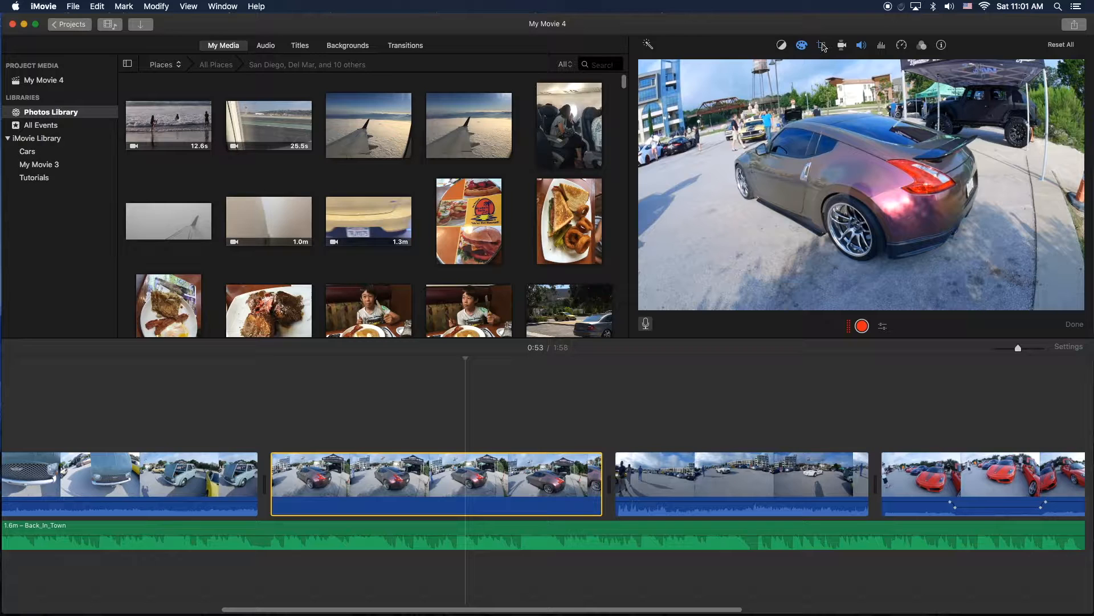
Reset the crop with Fit, reapply Crop to Fill, and skim the clip to check the tighter framing.
left_click(822, 45)
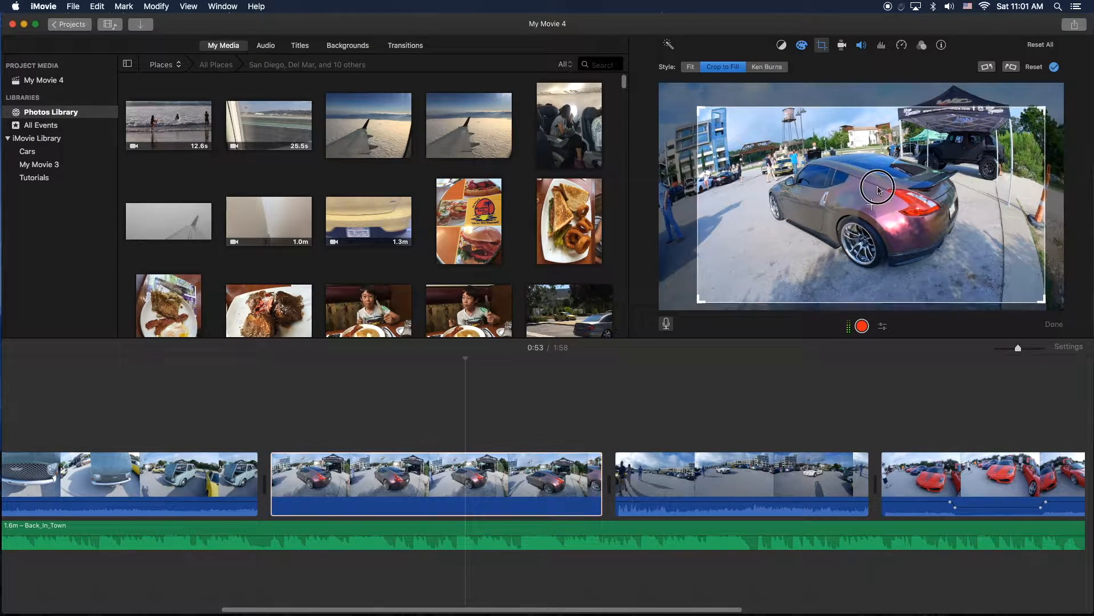
left_click(690, 66)
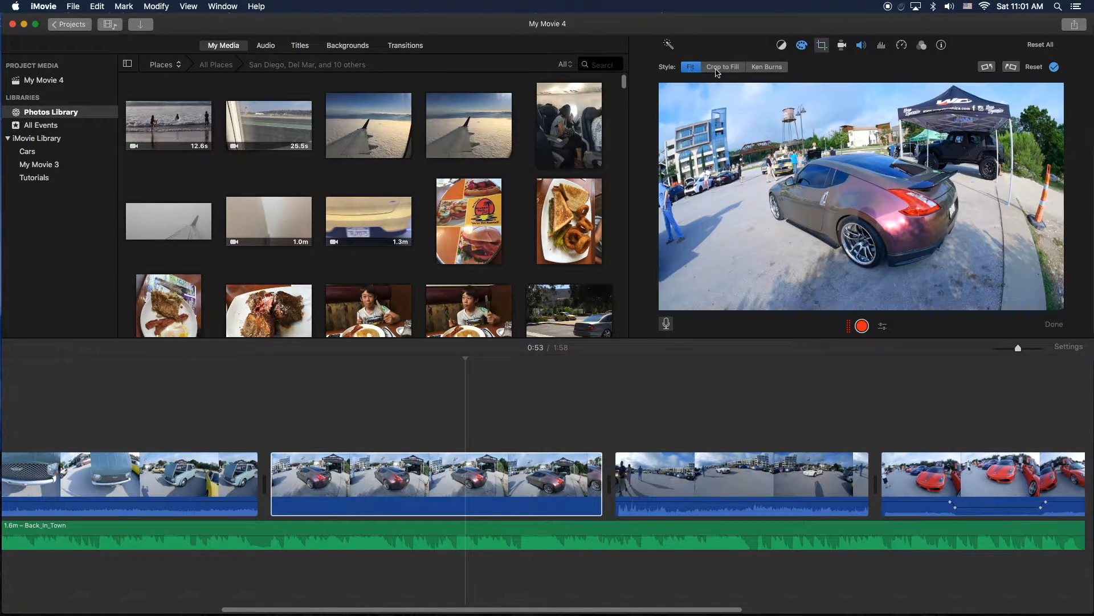
left_click(723, 67)
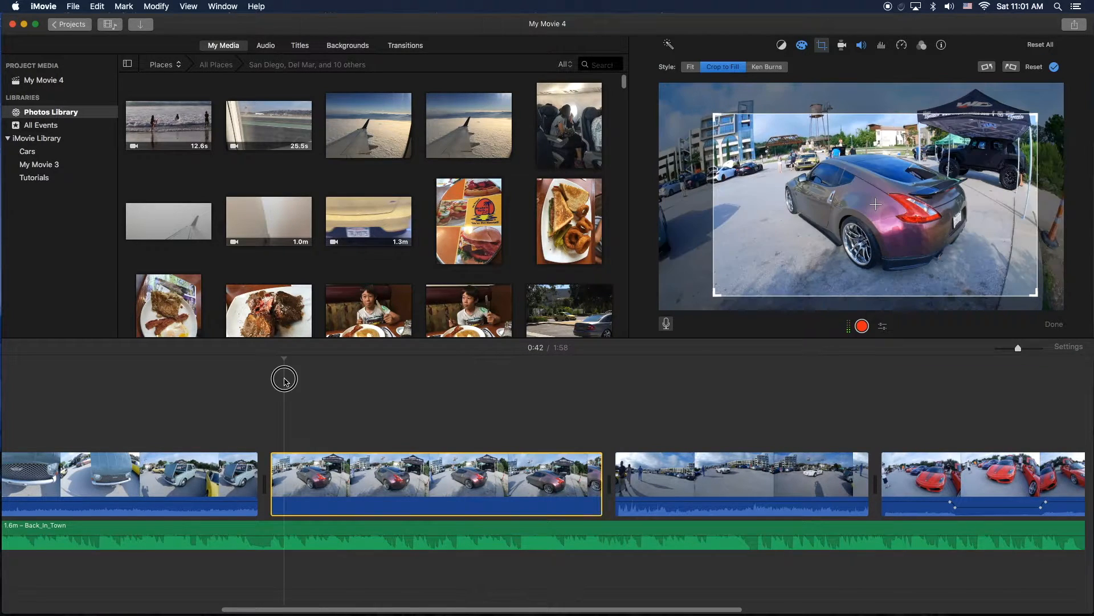
left_click_drag(284, 379, 358, 385)
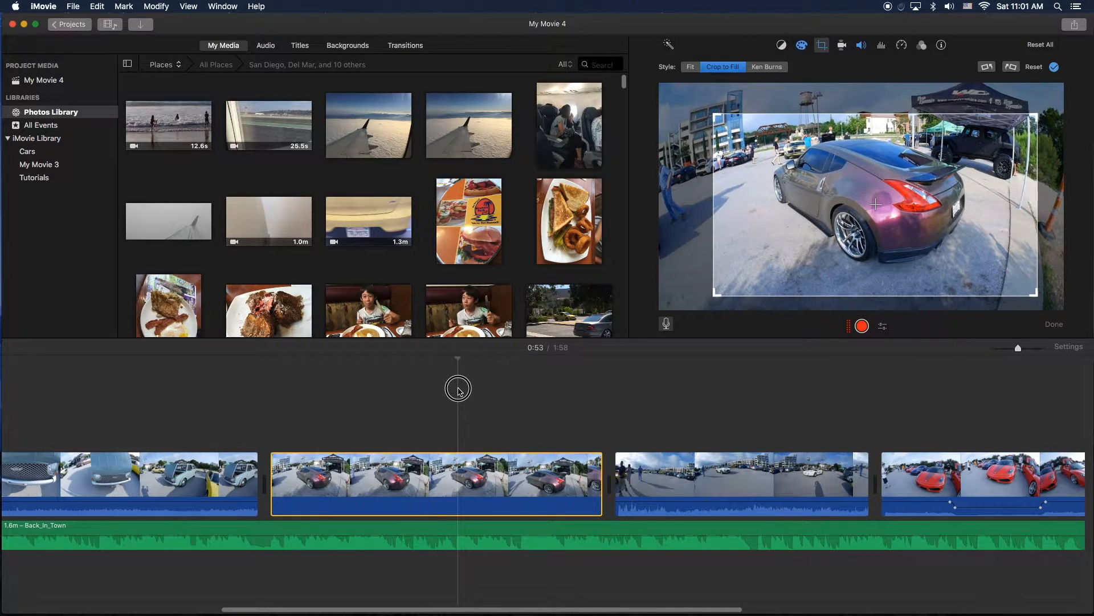
left_click_drag(457, 388, 529, 399)
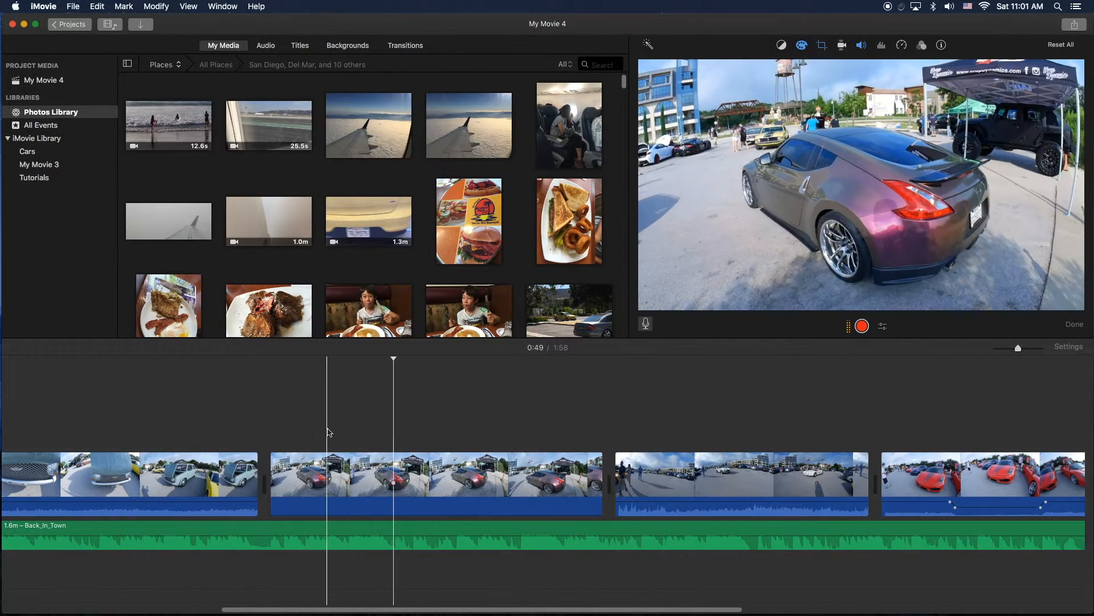
left_click(325, 366)
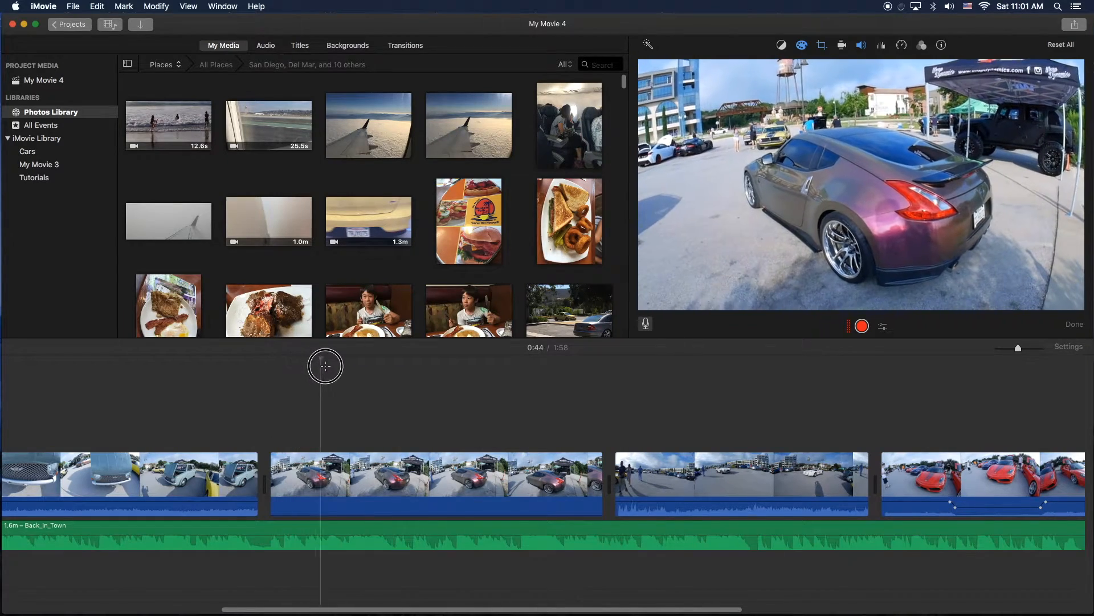
left_click_drag(325, 366, 505, 370)
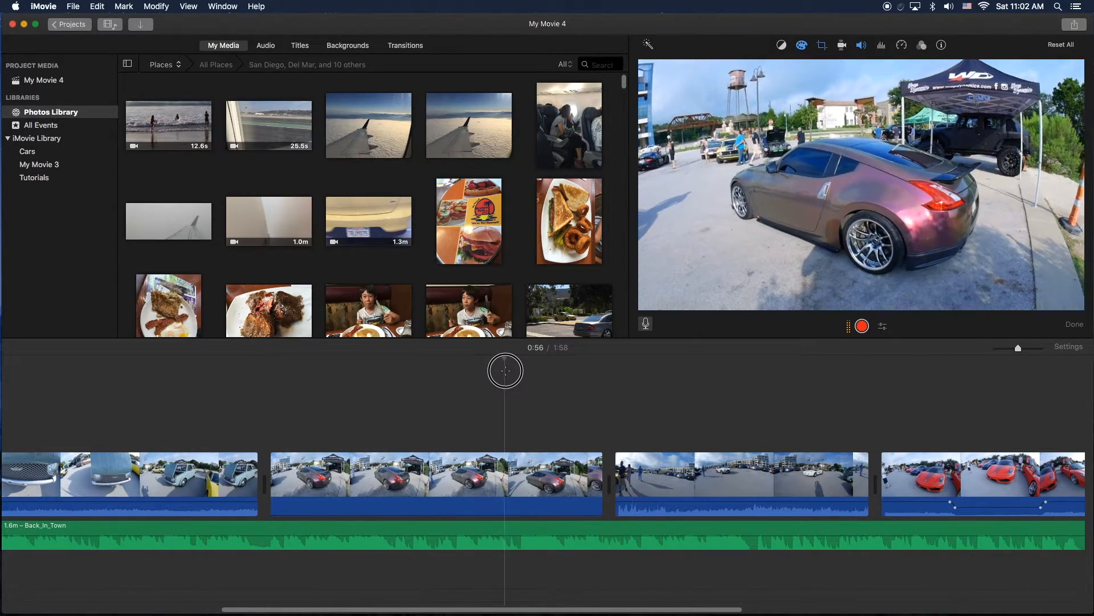
left_click_drag(504, 370, 585, 380)
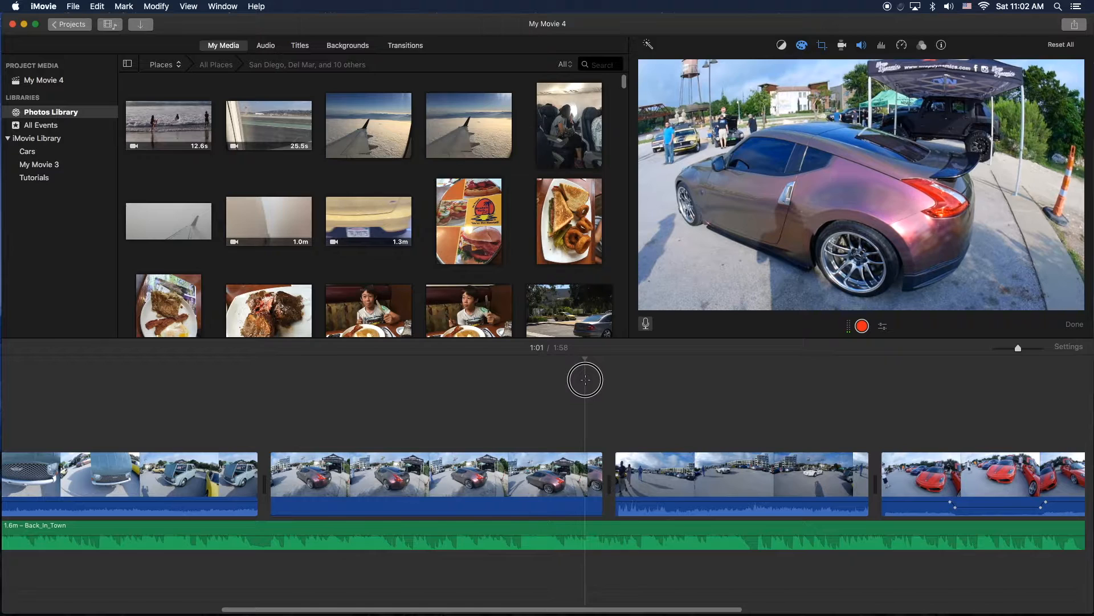
left_click_drag(585, 380, 562, 380)
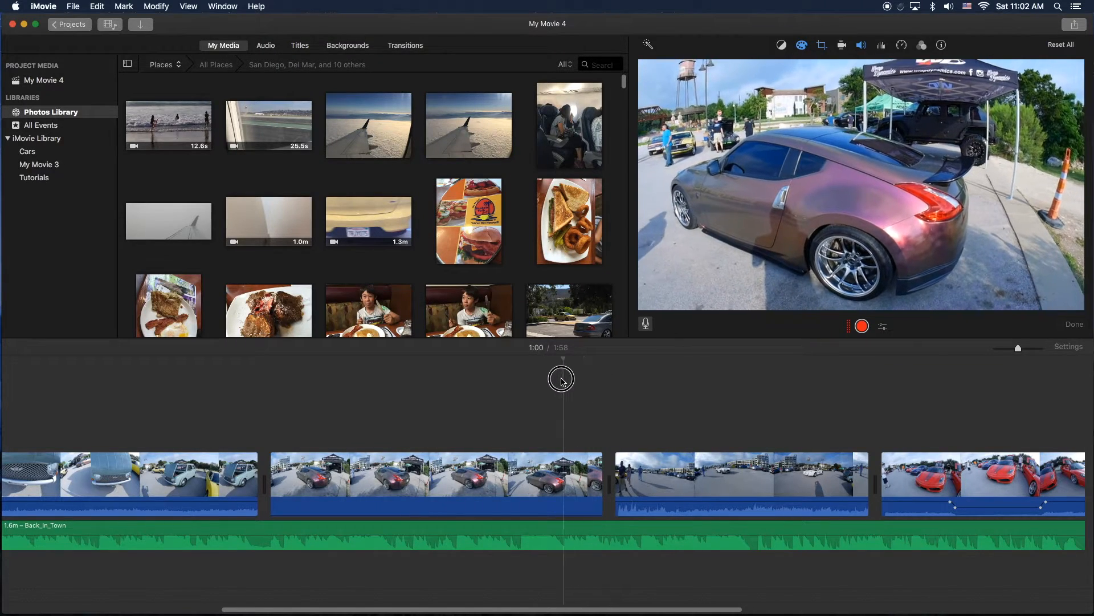
left_click(487, 476)
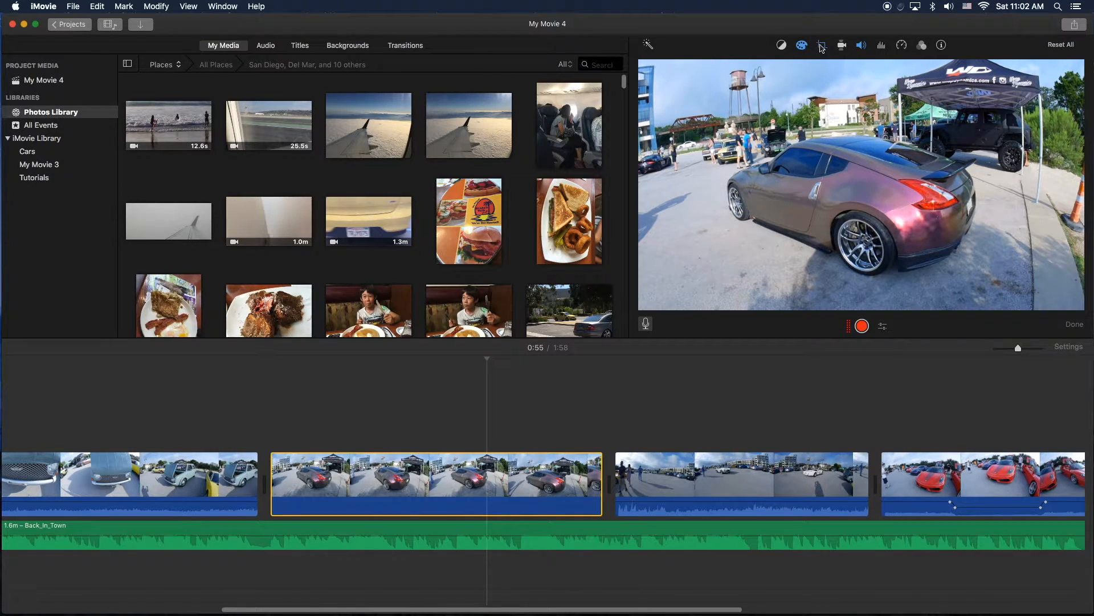
left_click(821, 45)
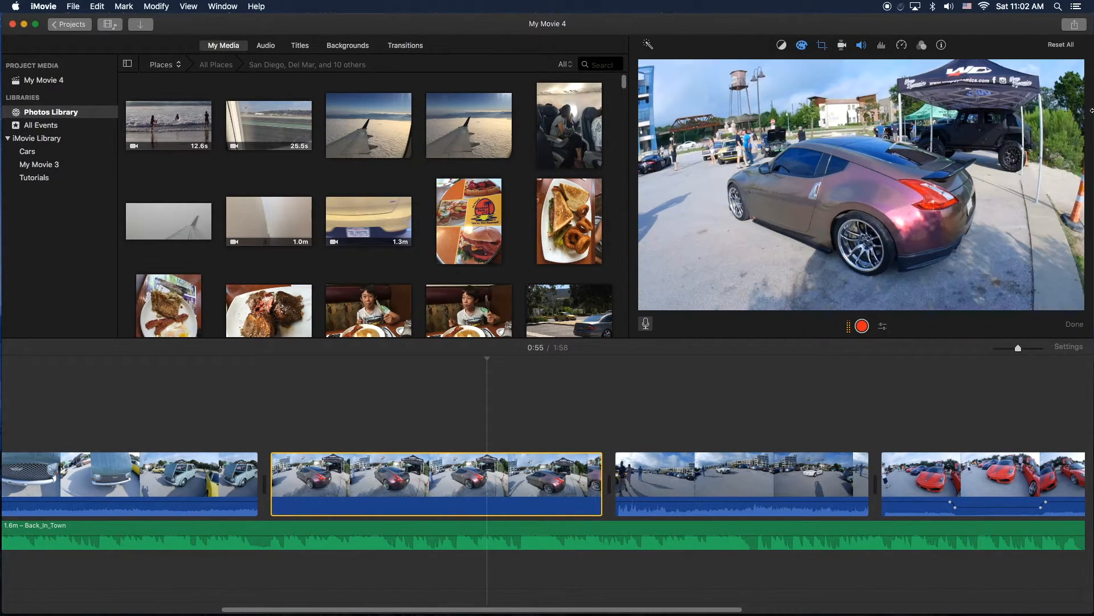
mouse_move(736, 31)
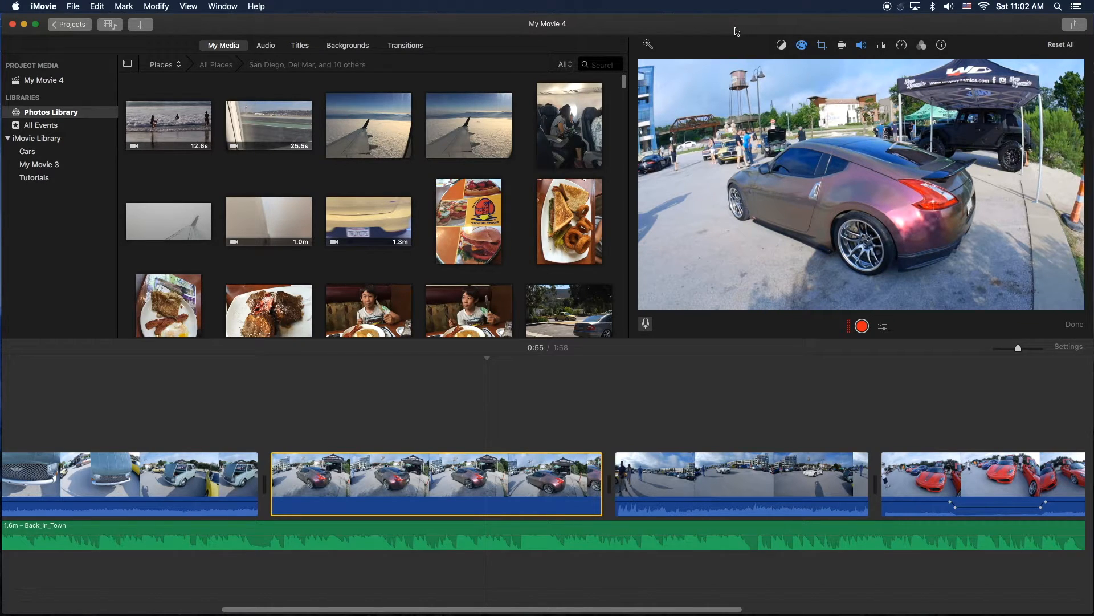